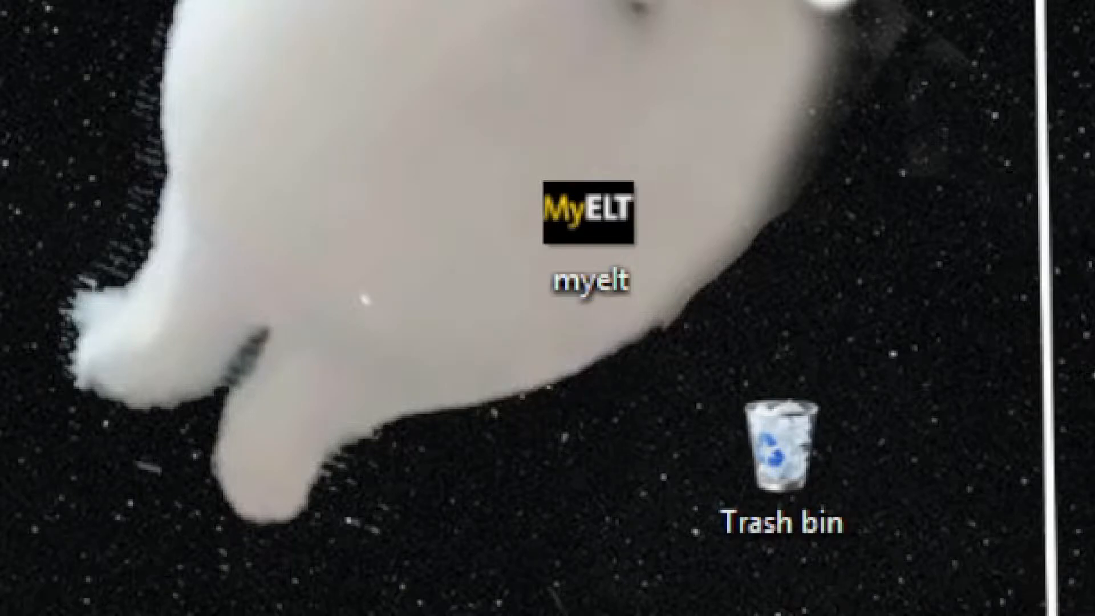
pyautogui.moveTo(510, 46)
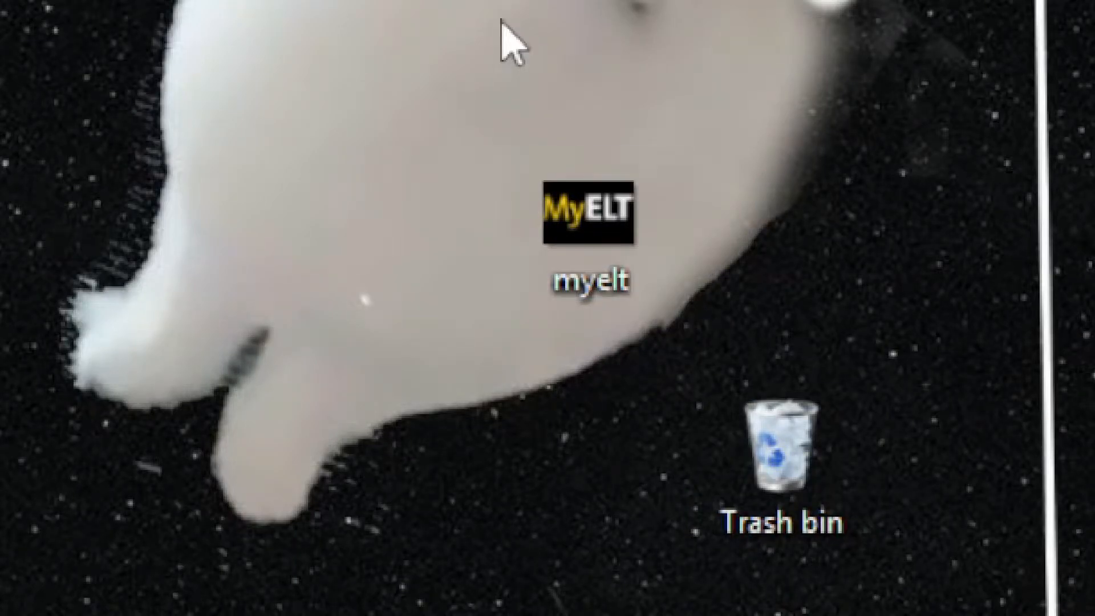
# Launch MyELT from the desktop shortcut to show the Grammar practice 6B assignments.
pyautogui.doubleClick(588, 212)
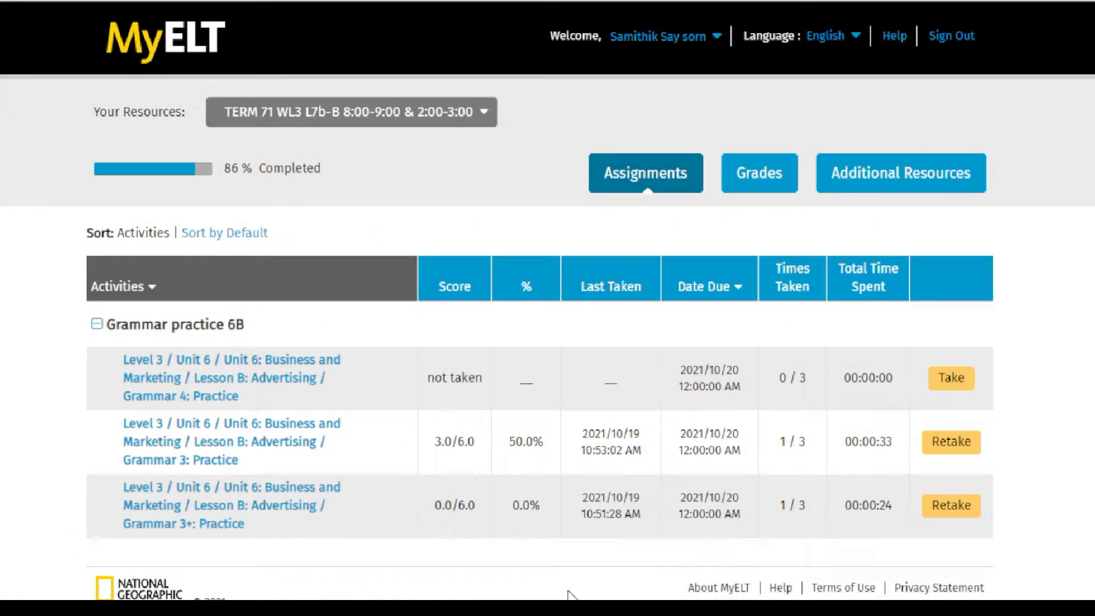
pyautogui.moveTo(830, 479)
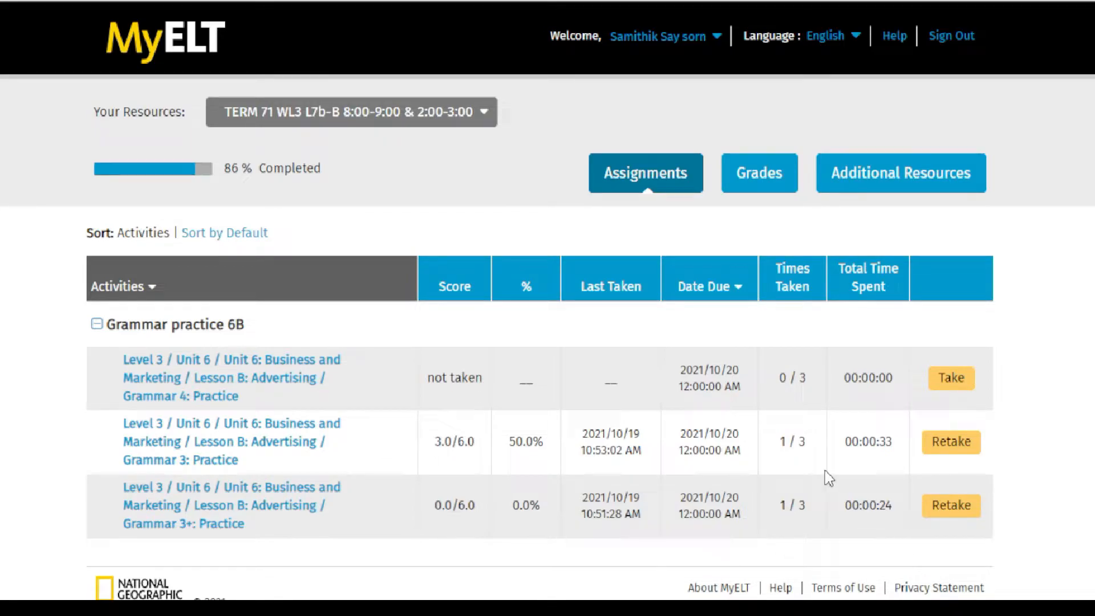
# Retake the Grammar 3+: Practice activity from its assignments row.
pyautogui.click(949, 505)
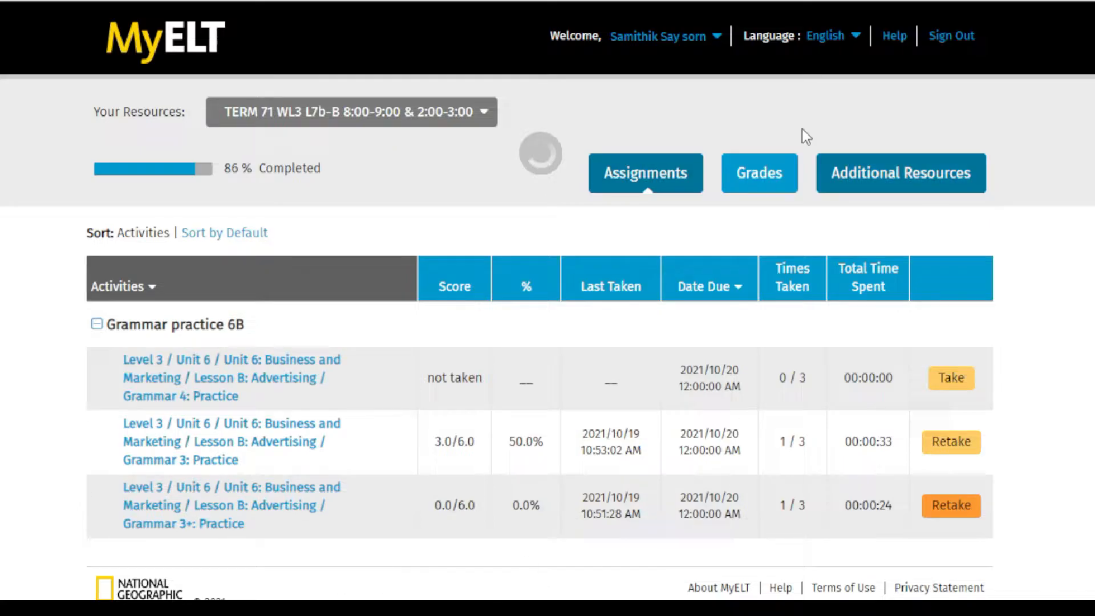
# Page through practice items 1, 2, 3, 5 and 6.
pyautogui.click(951, 504)
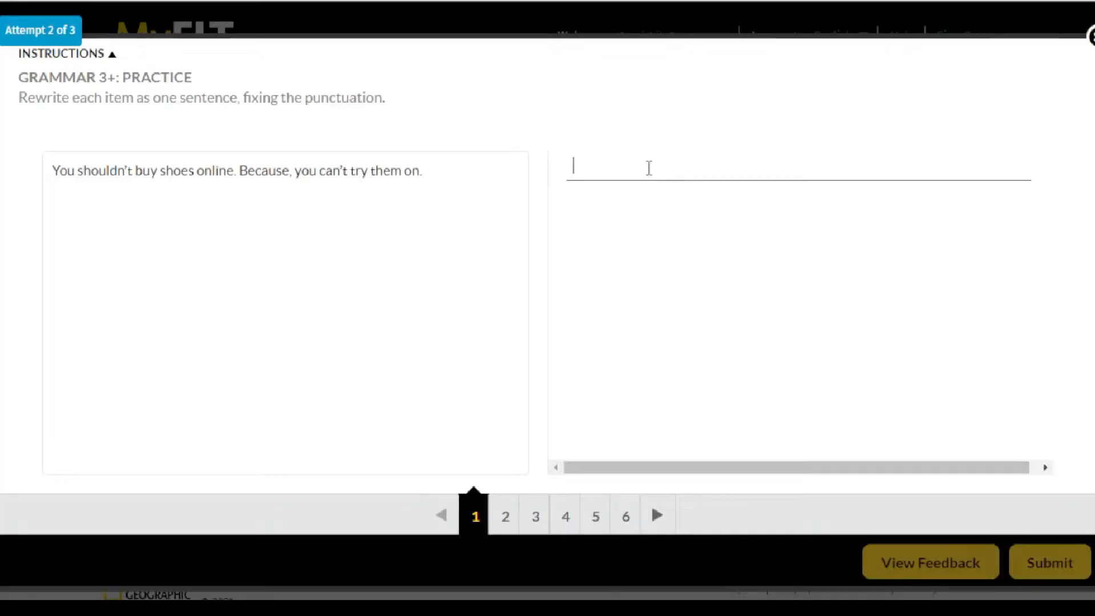
pyautogui.moveTo(643, 207)
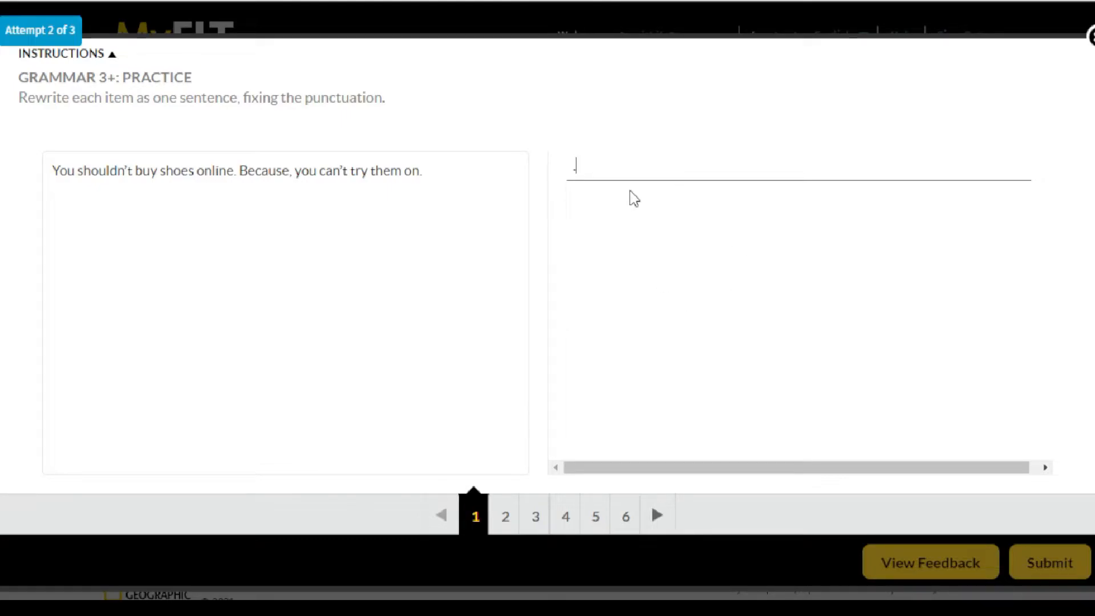
pyautogui.click(504, 516)
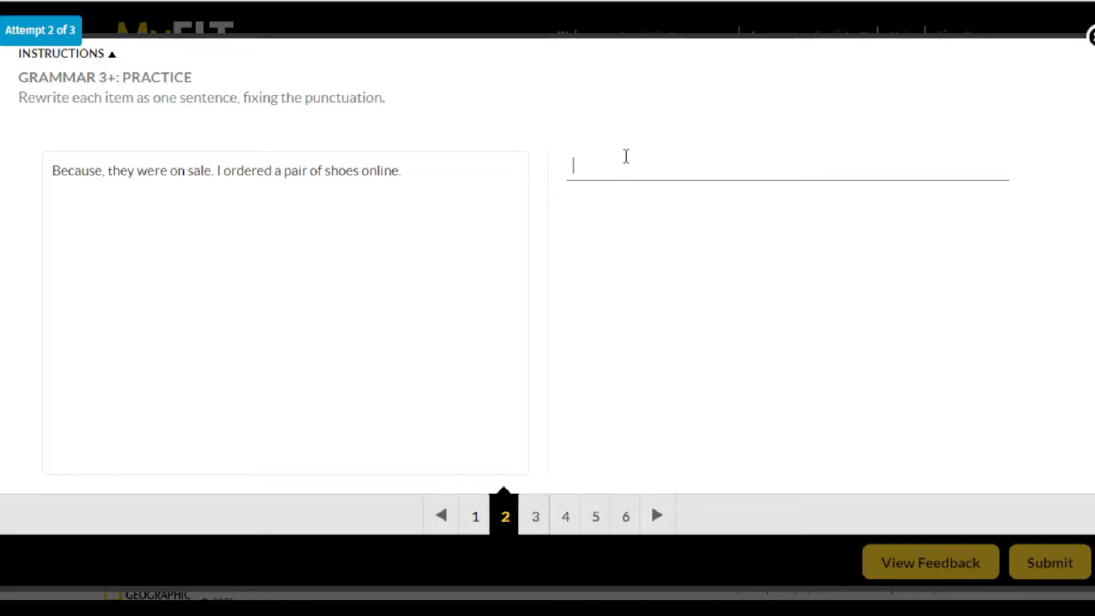
pyautogui.click(534, 516)
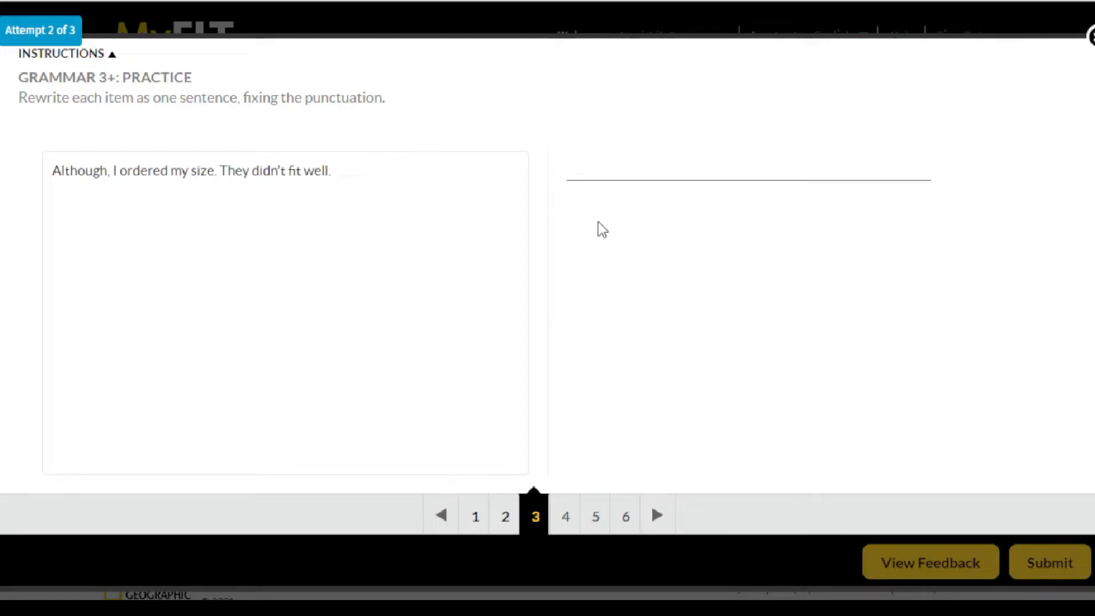
pyautogui.moveTo(558, 409)
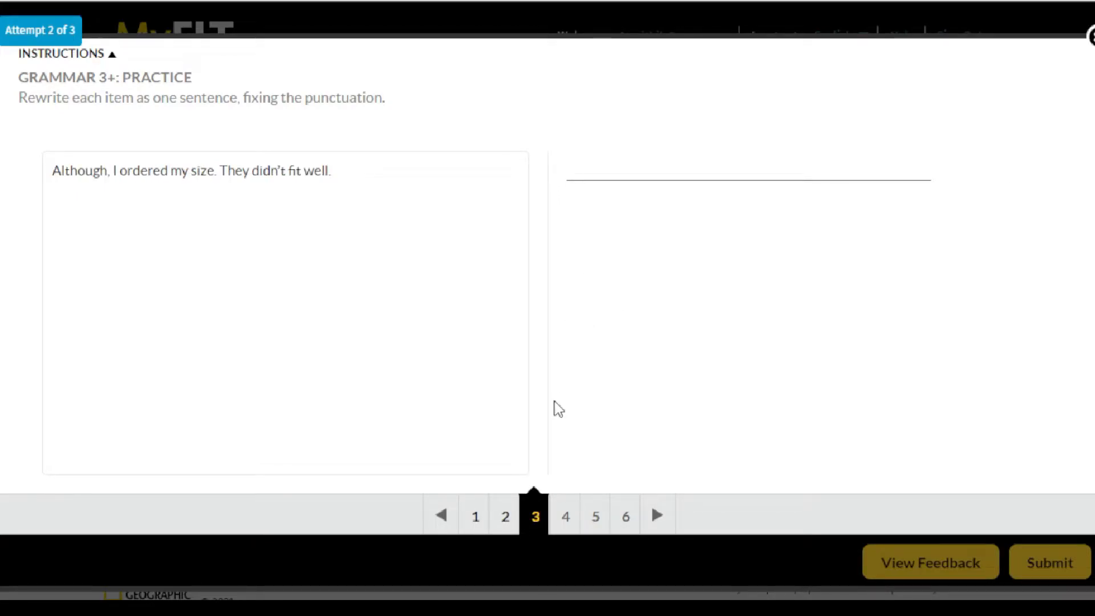
pyautogui.click(594, 516)
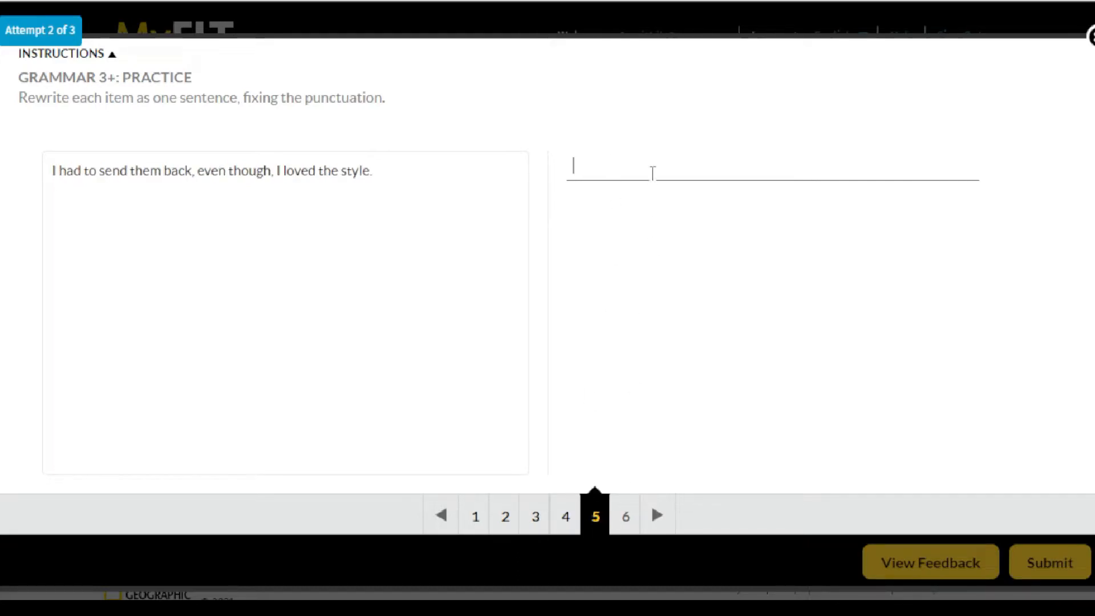
pyautogui.click(624, 516)
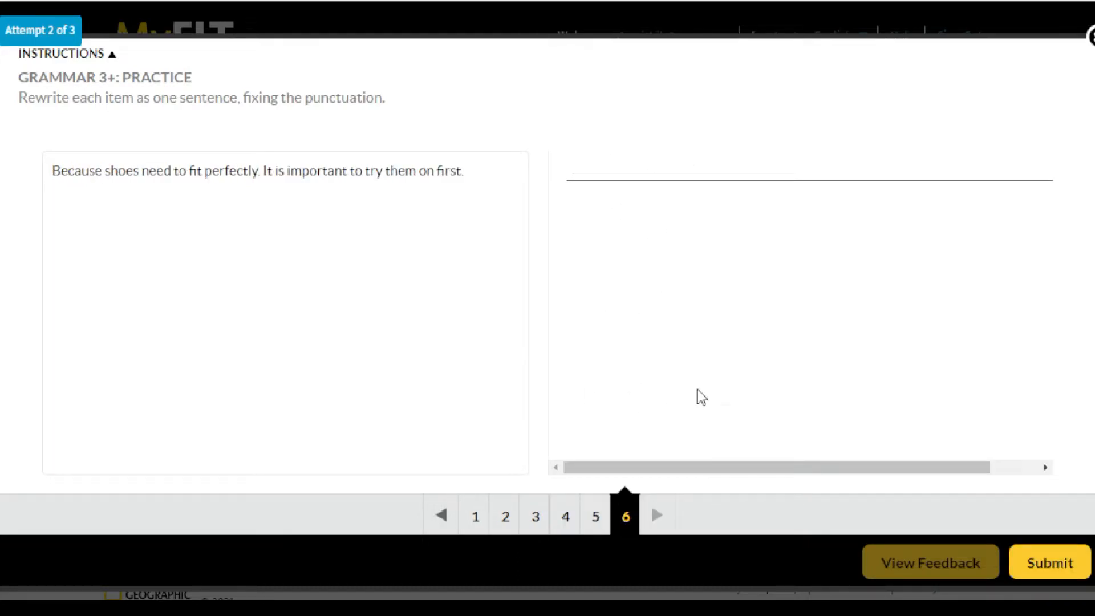
# Fill item 6 with random placeholder letters and submit attempt 2.
pyautogui.write('ytfuyguyguygytftyfrxt')
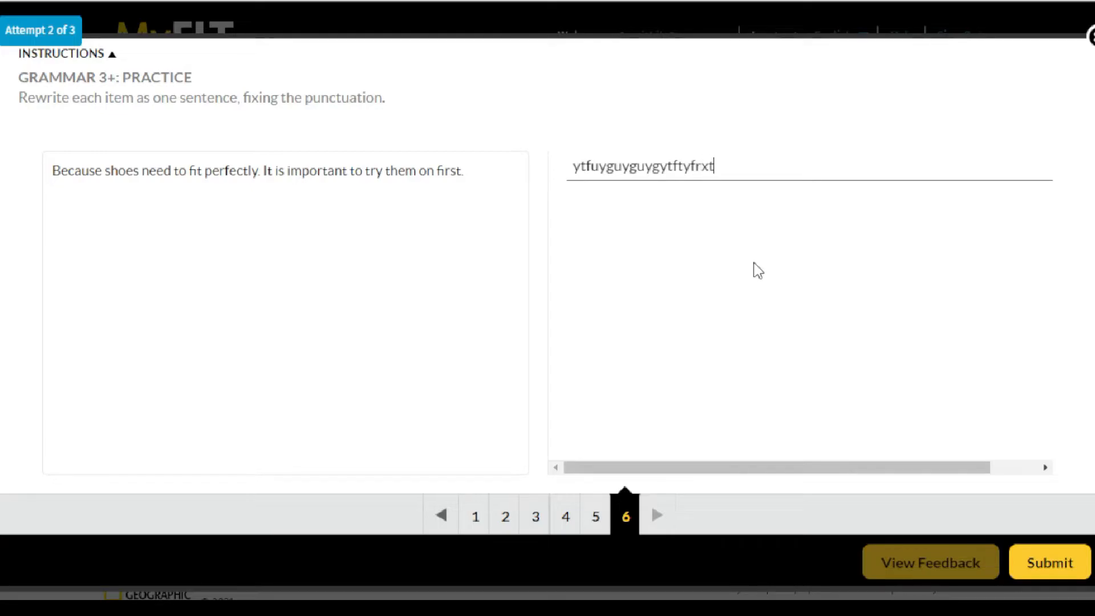
pyautogui.write('rctrdrtctrdrtdrrtttf')
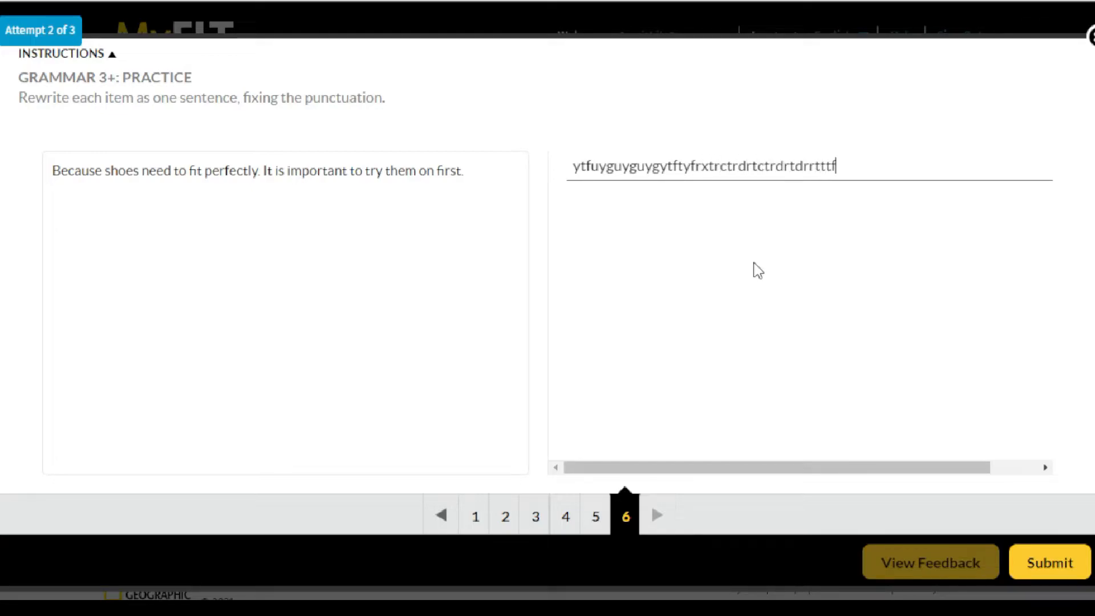
pyautogui.write('frt')
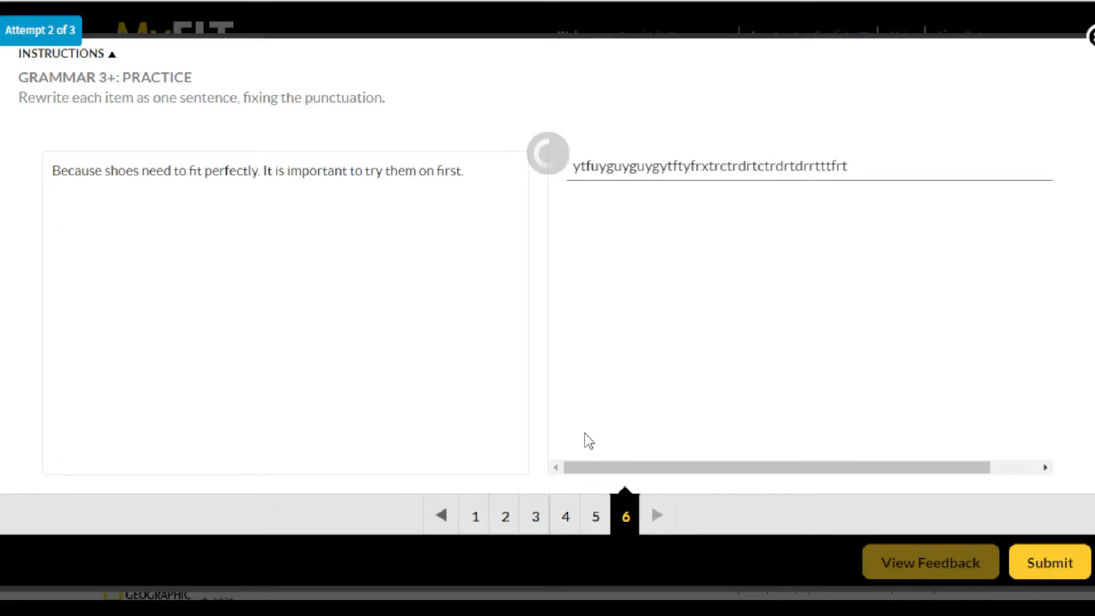
pyautogui.click(475, 516)
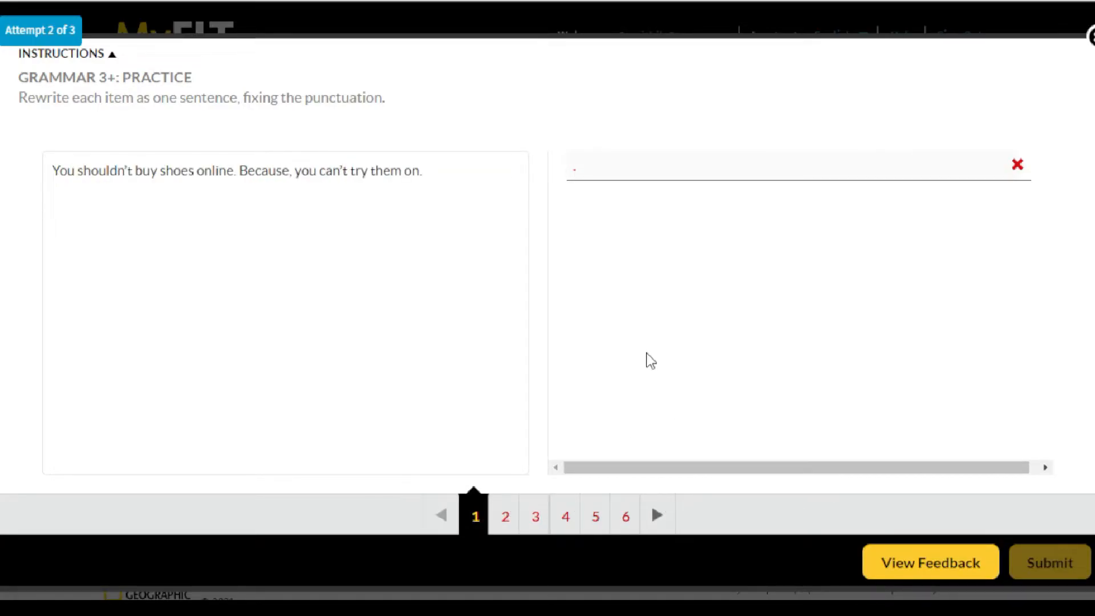
pyautogui.moveTo(715, 237)
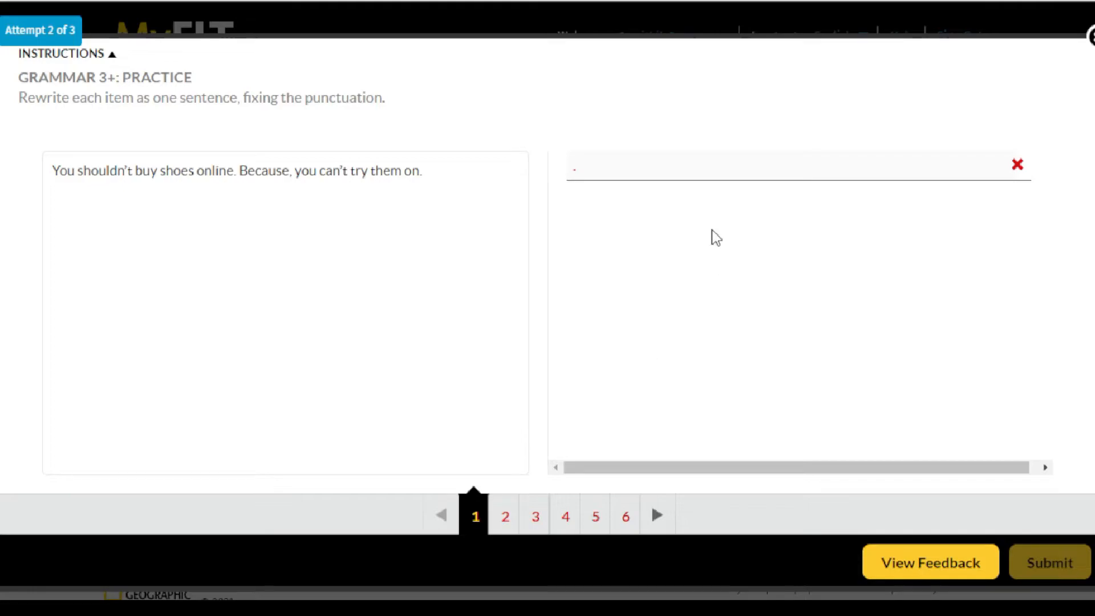
pyautogui.moveTo(778, 470)
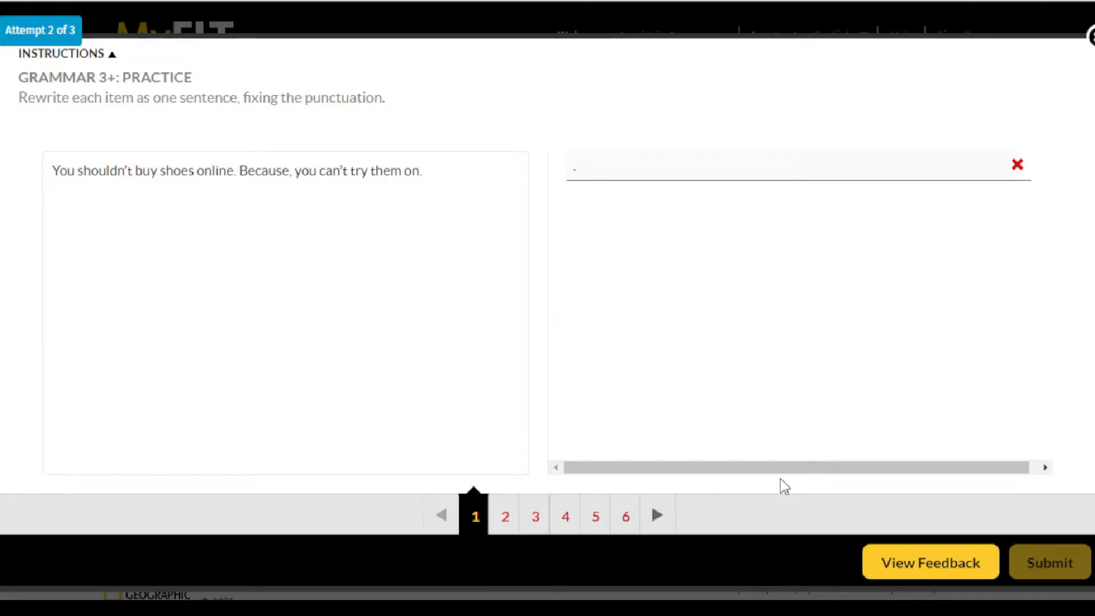
pyautogui.moveTo(803, 452)
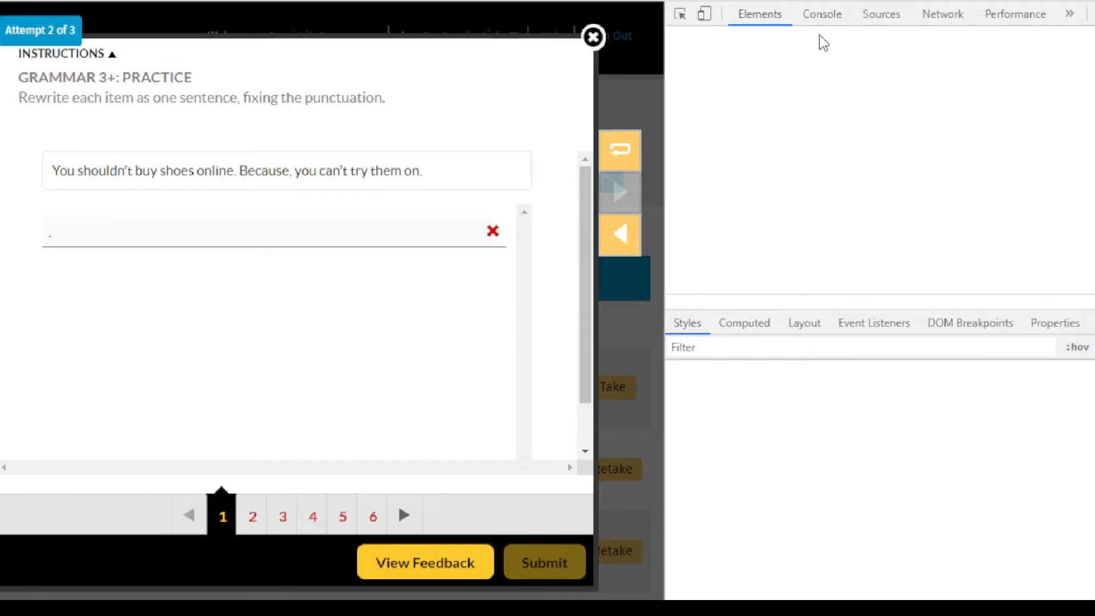
# In the DevTools Console, run a script re-enabling the 'show-answer-btn show-answer stock-btn' button.
pyautogui.click(822, 13)
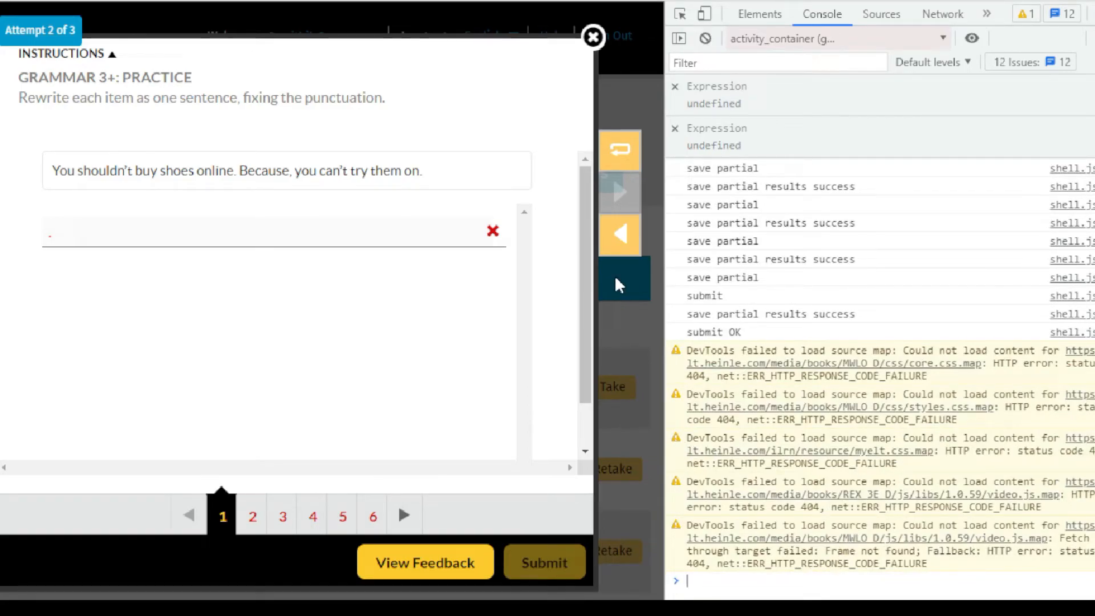
pyautogui.write("document.getElementsByClassName('show-answer-btn show-answer stock-btn')[0].disabled=false;document.getElementsByClassName('show-answer-btn show-answer stock-btn')[0].click();")
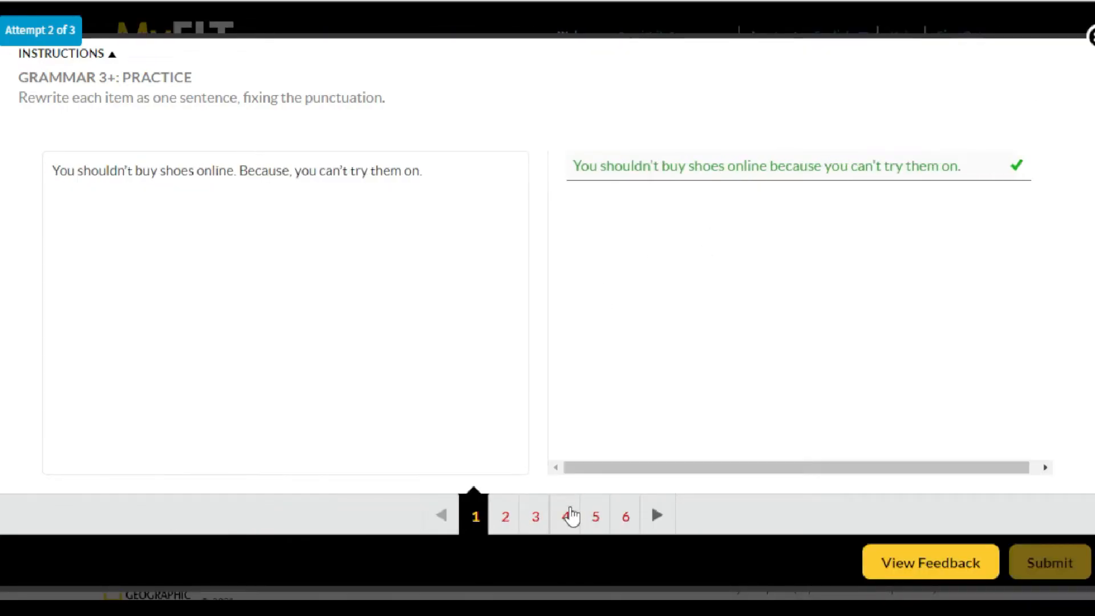
pyautogui.click(624, 515)
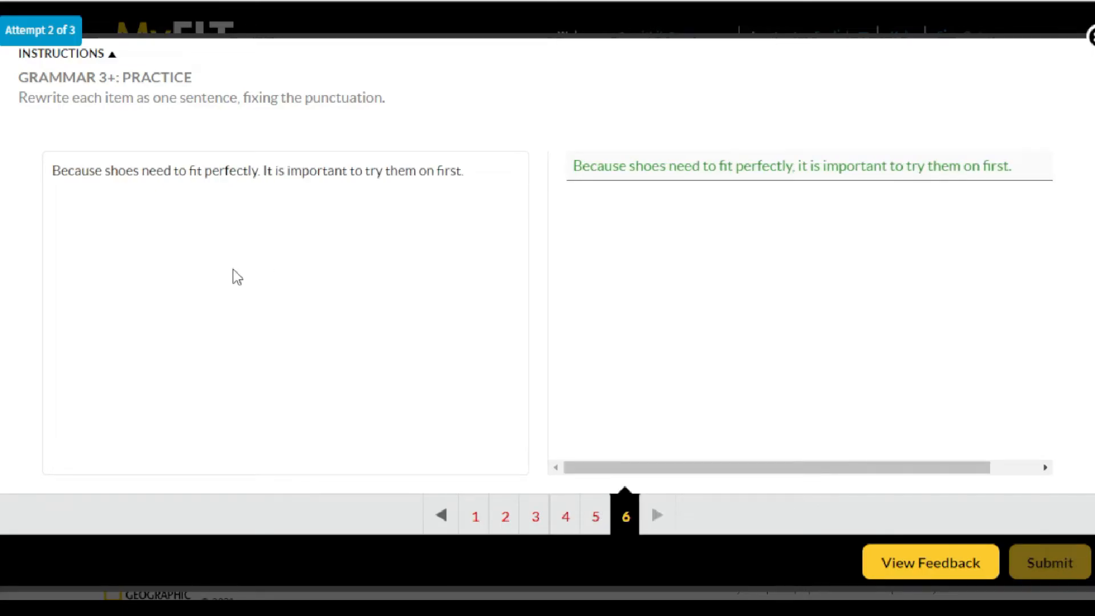
pyautogui.click(475, 516)
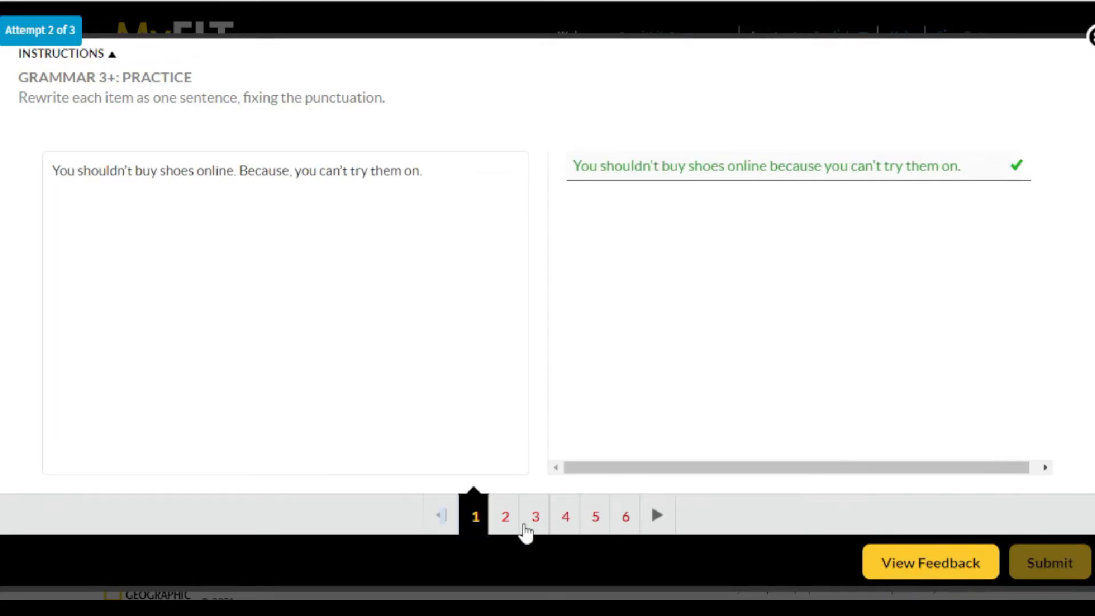